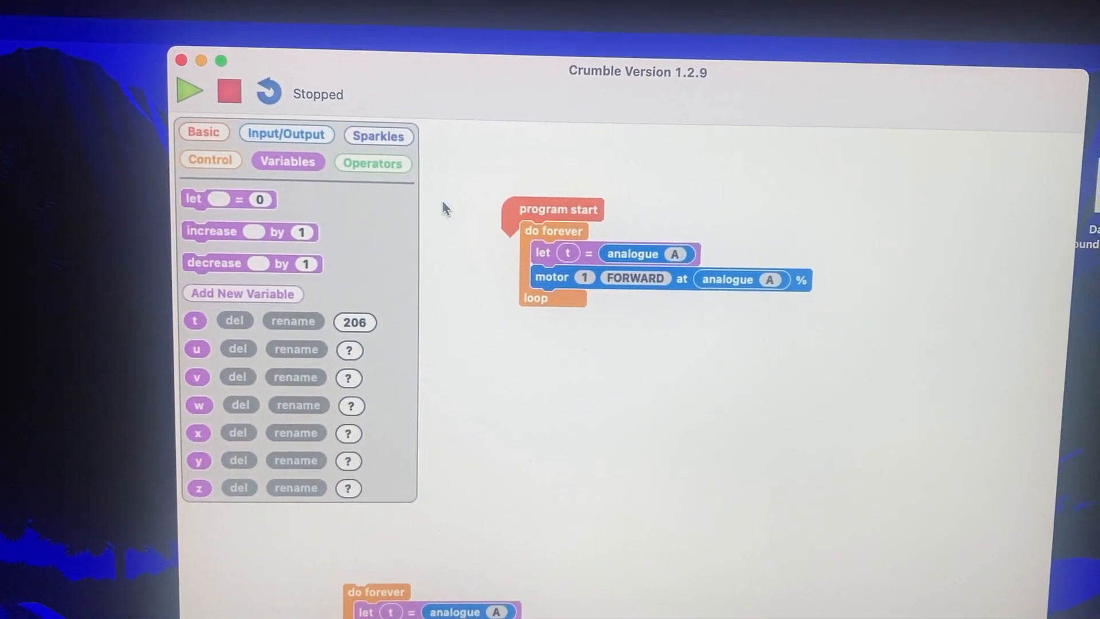
Drag the 0 - 0 subtraction block from Operators onto the canvas beside the motor program.
{"action": "left_click_drag", "start_coordinate": [568, 278], "coordinate": [635, 290]}
{"action": "type", "text": "2"}
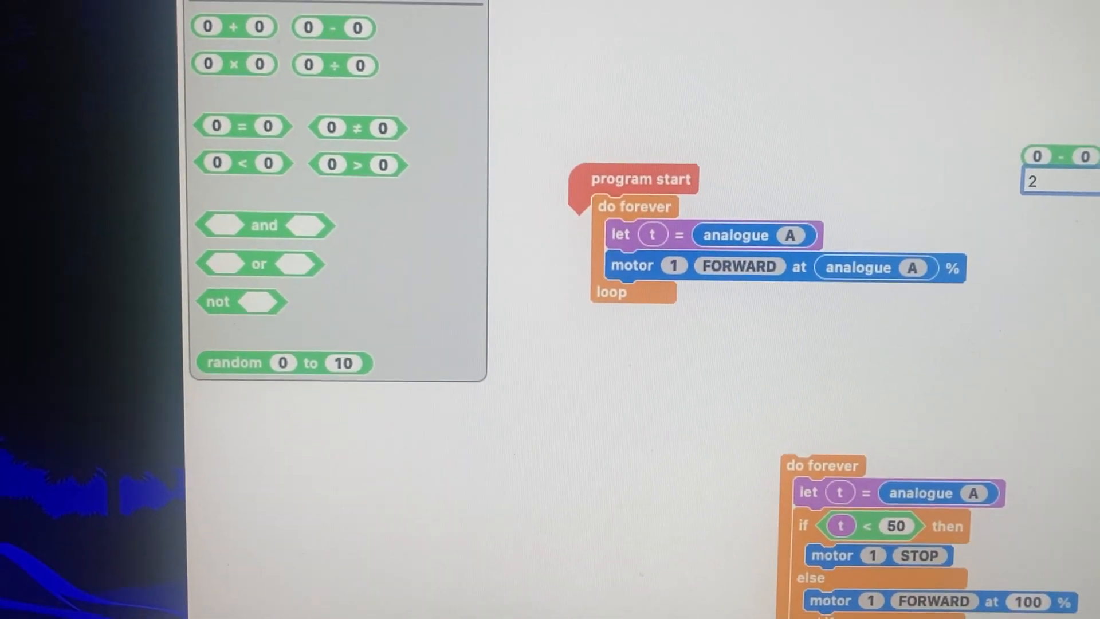
Set motor 1 forward speed to 250 minus analogue A, replacing the earlier 210.
{"action": "type", "text": "10"}
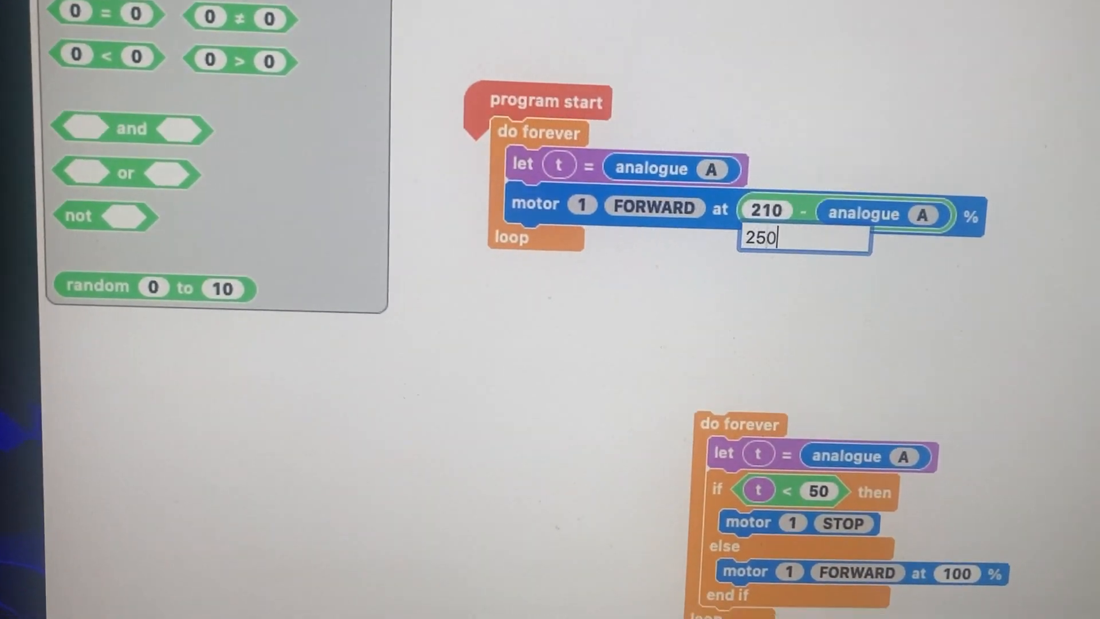
{"action": "type", "text": "250"}
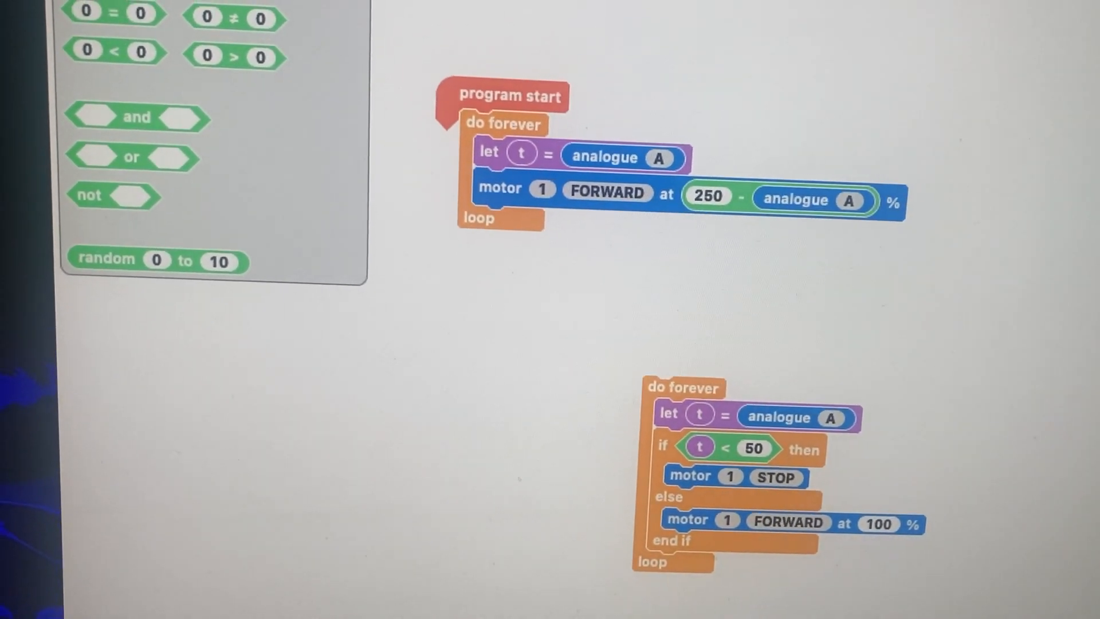